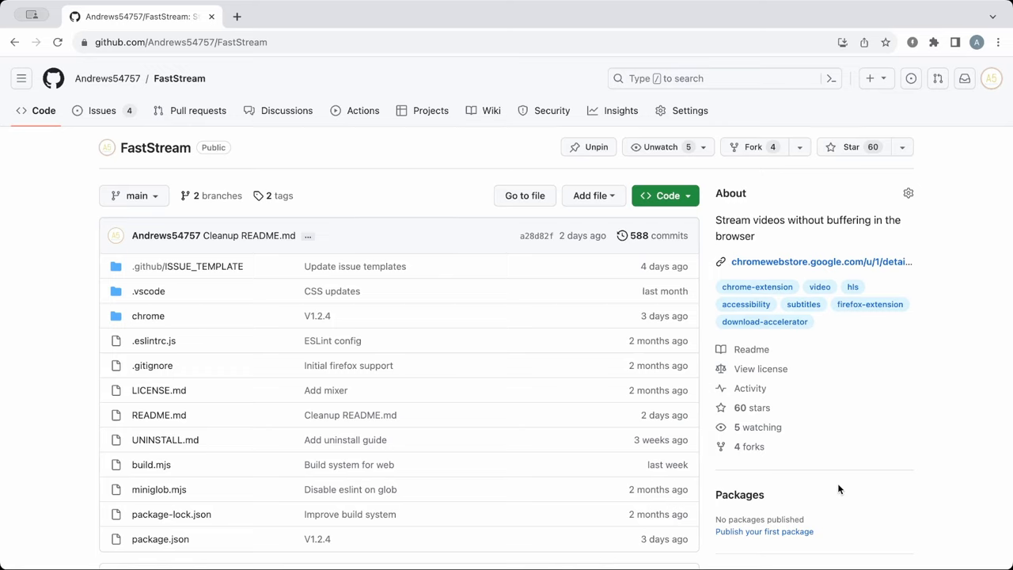
pyautogui.moveTo(784, 458)
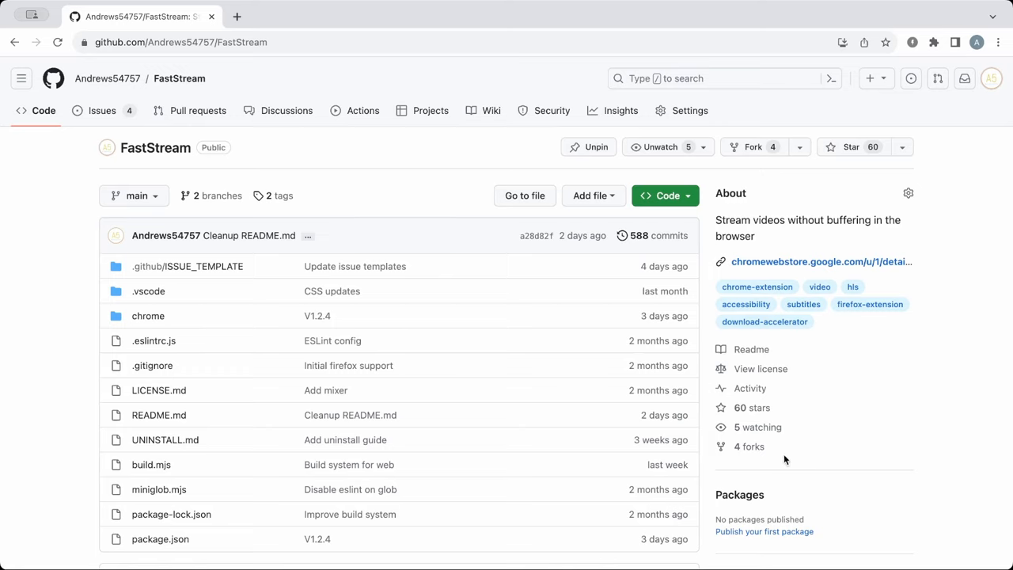
pyautogui.moveTo(798, 481)
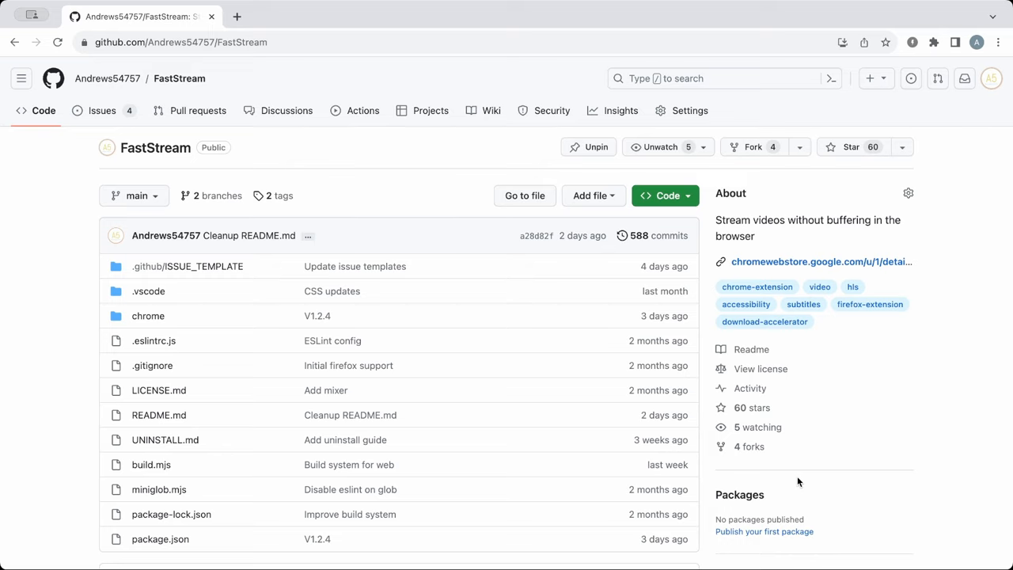
# Step: Read the FastStream README's feature list, then search Google Images for 'youtube adblocker memes'
pyautogui.scroll(-3)
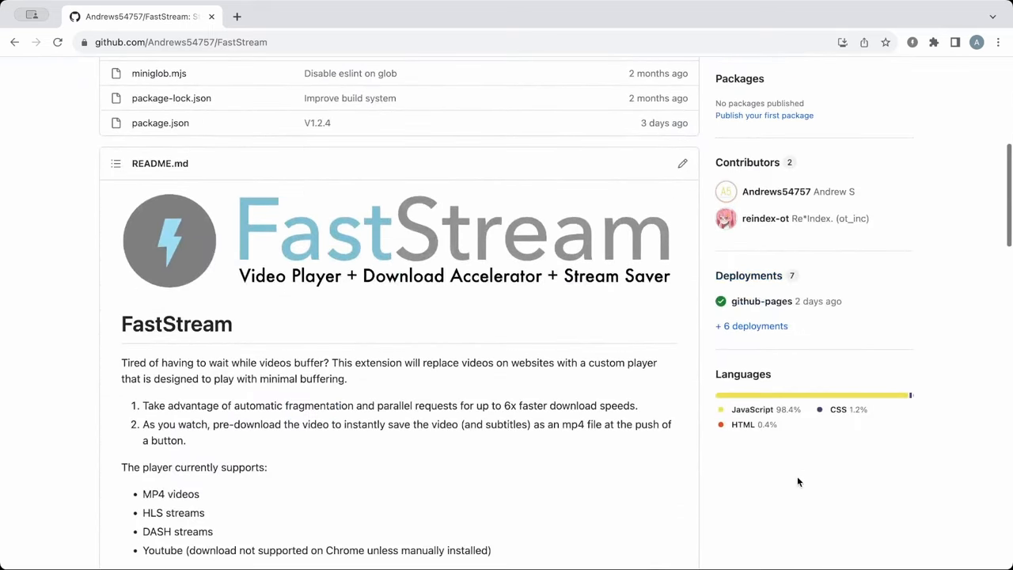
pyautogui.scroll(-3)
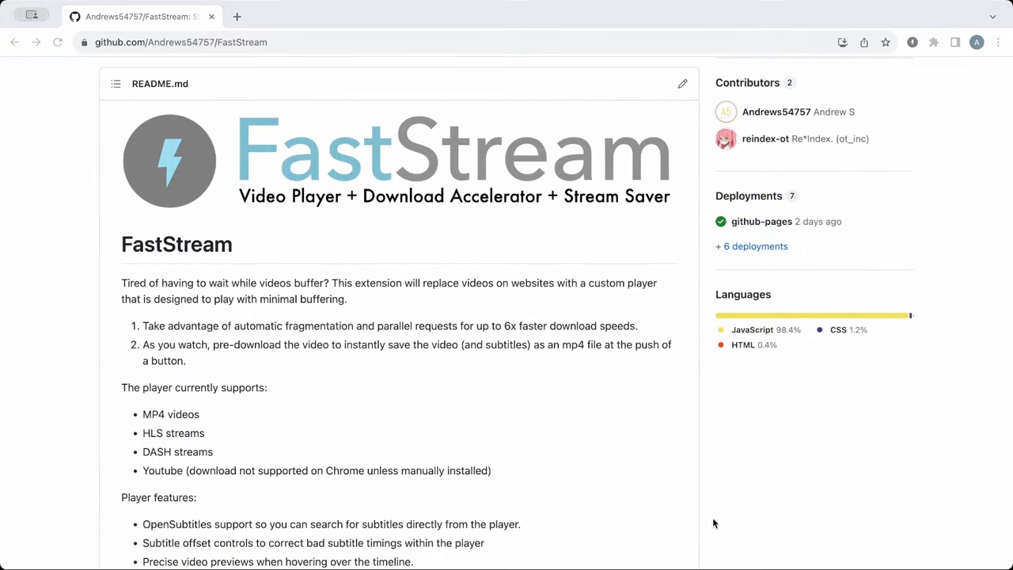
pyautogui.write('youtube adblocker memes')
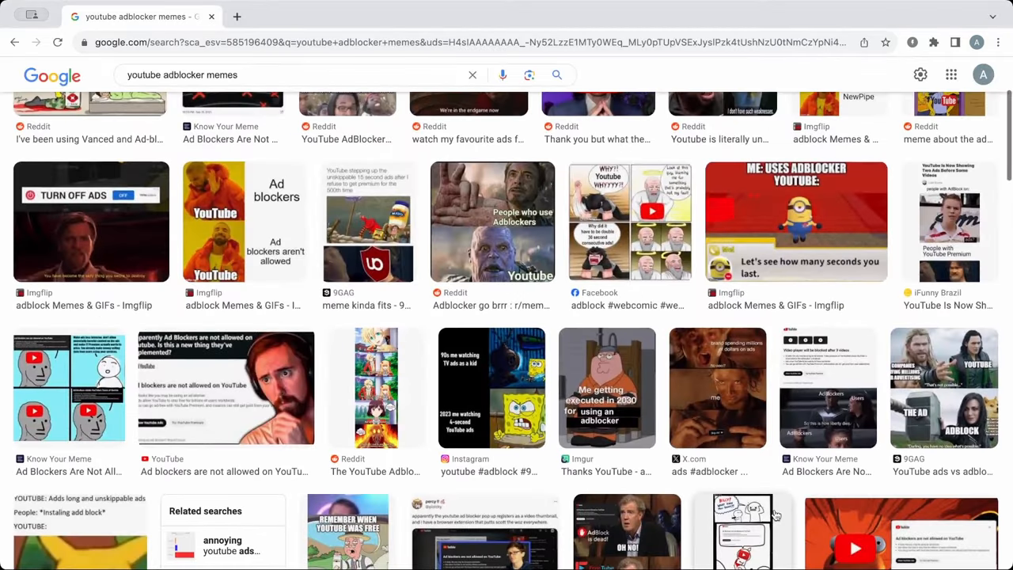
pyautogui.scroll(-3)
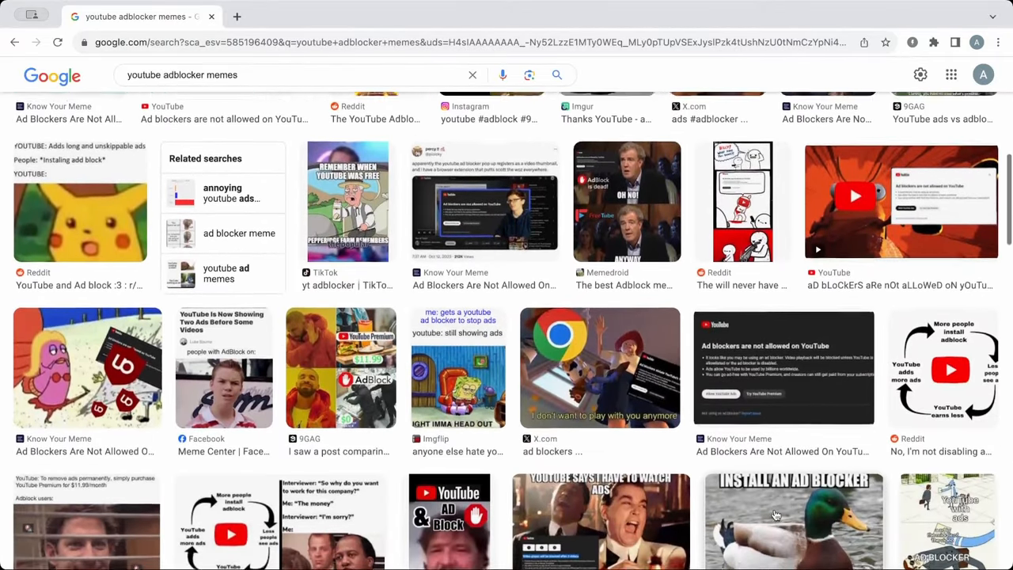
pyautogui.scroll(-3)
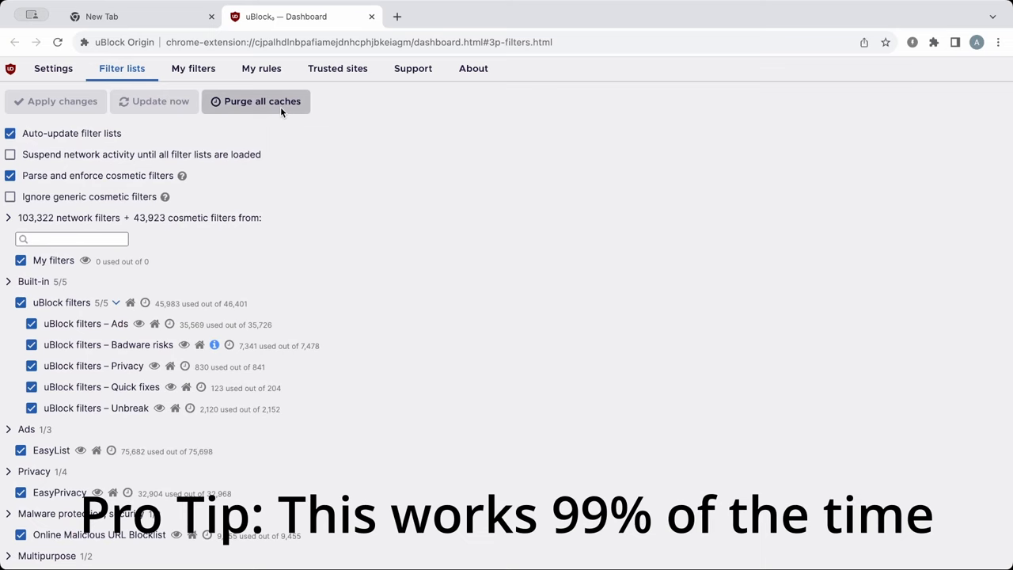
# Step: Purge all cached filter lists in the uBlock Origin Filter lists dashboard
pyautogui.click(154, 101)
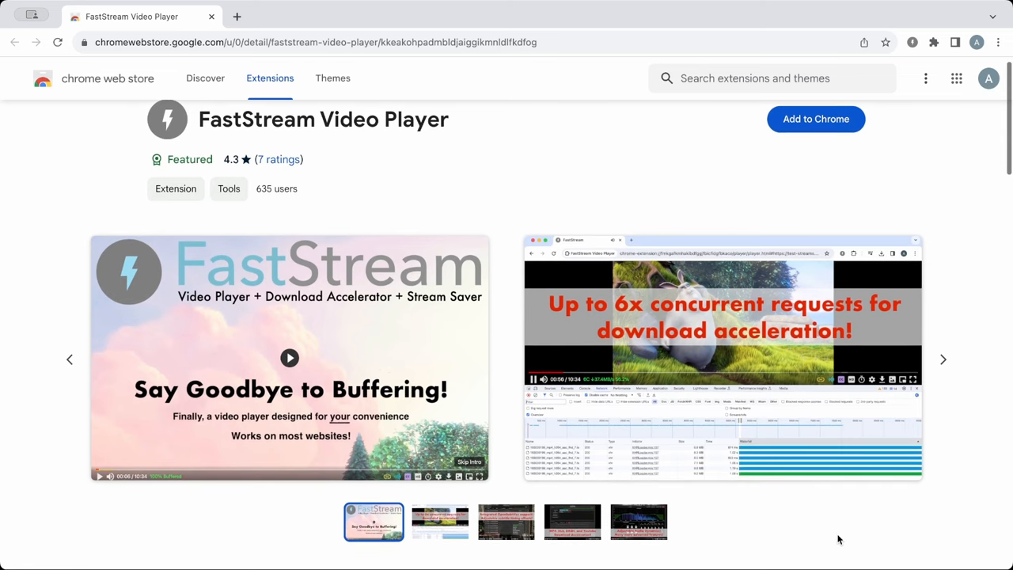
# Step: Look over the FastStream Video Player store listing details
pyautogui.scroll(-3)
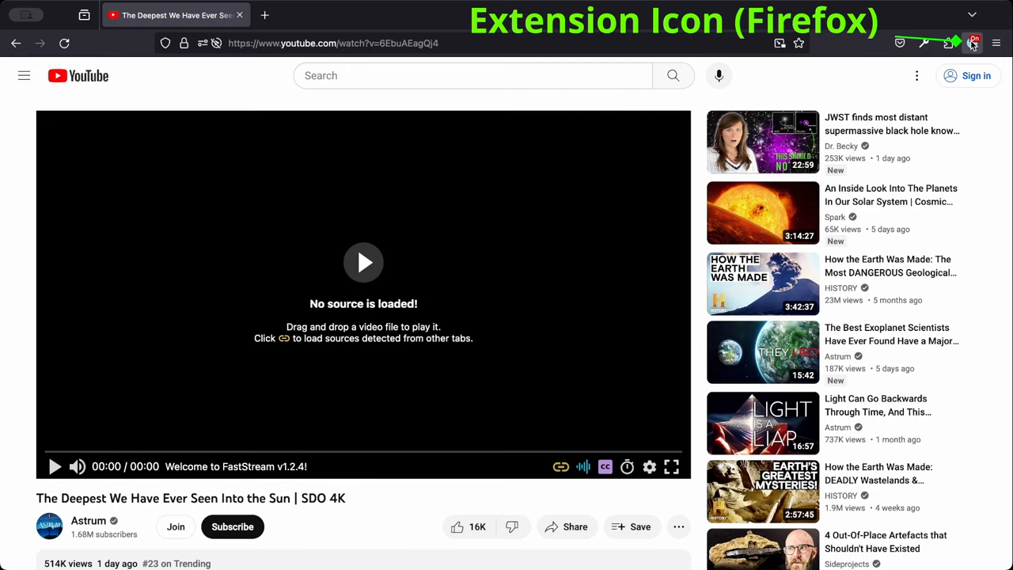
# Step: Turn on FastStream player replacement for the page via the toolbar extension icon
pyautogui.click(964, 44)
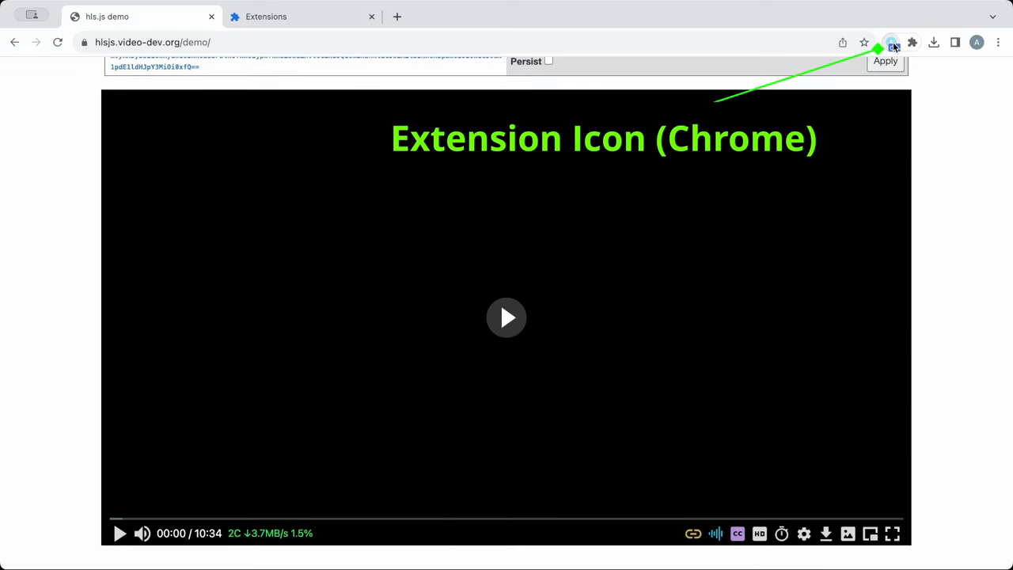
# Step: Enable FastStream on the hls.js demo page so the stream plays in its player
pyautogui.click(889, 41)
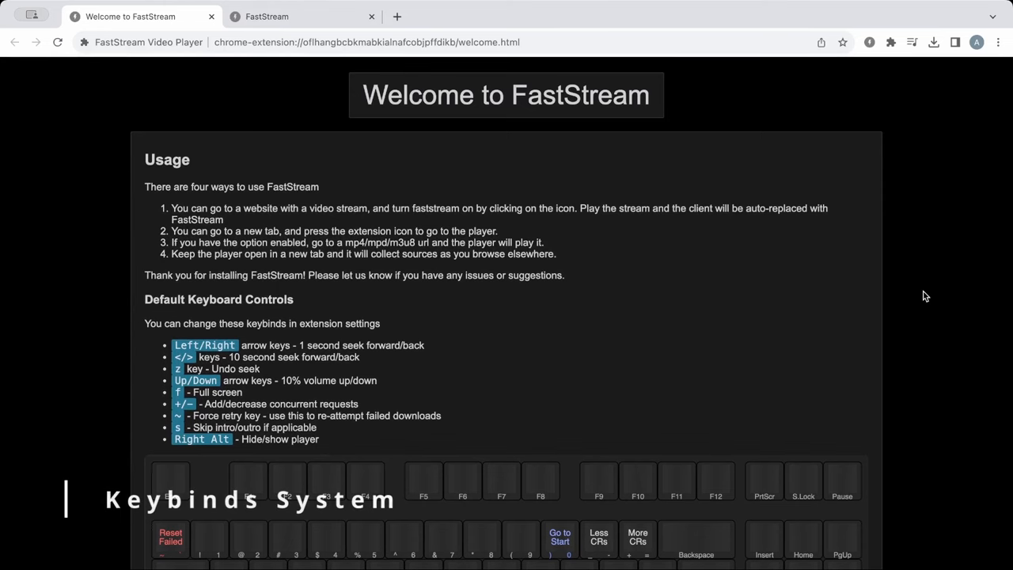
# Step: Review the Keyboard Shortcuts in player settings and start reassigning the Seek Forward keybind
pyautogui.scroll(-3)
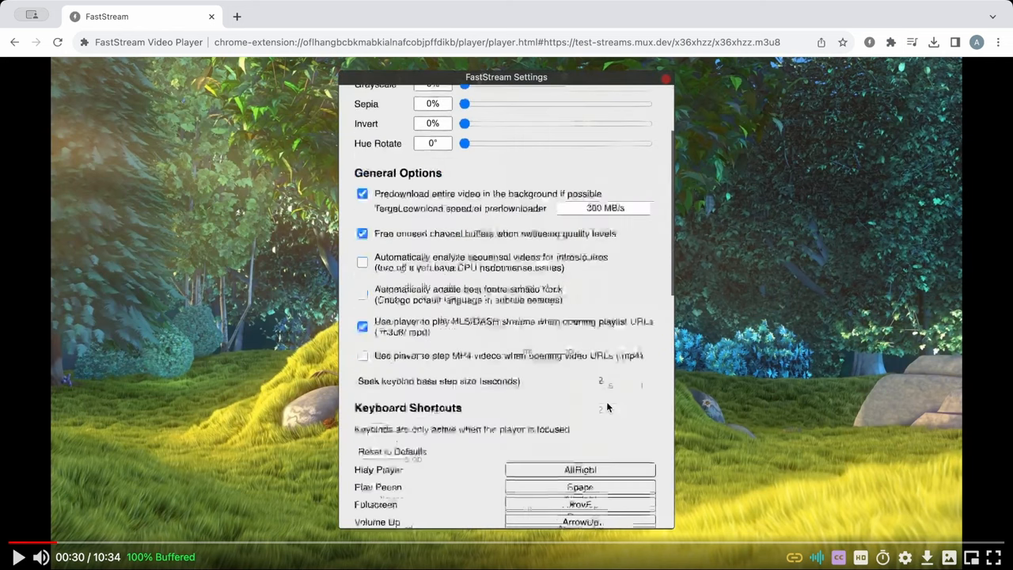
pyautogui.scroll(-3)
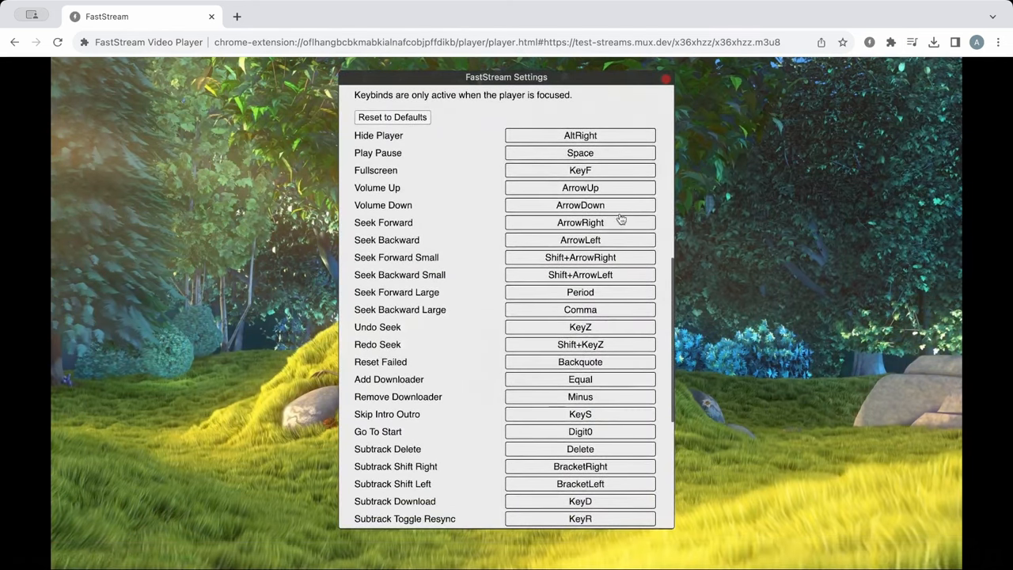
pyautogui.click(579, 136)
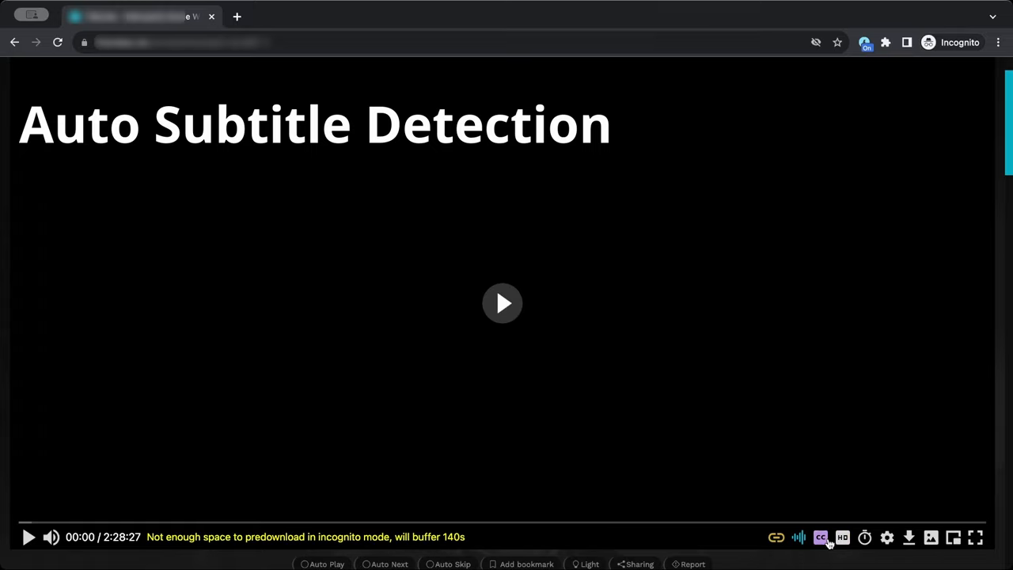
# Step: Search OpenSubtitles for 'Metropolis' subtitles from the CC menu while the film plays
pyautogui.click(822, 538)
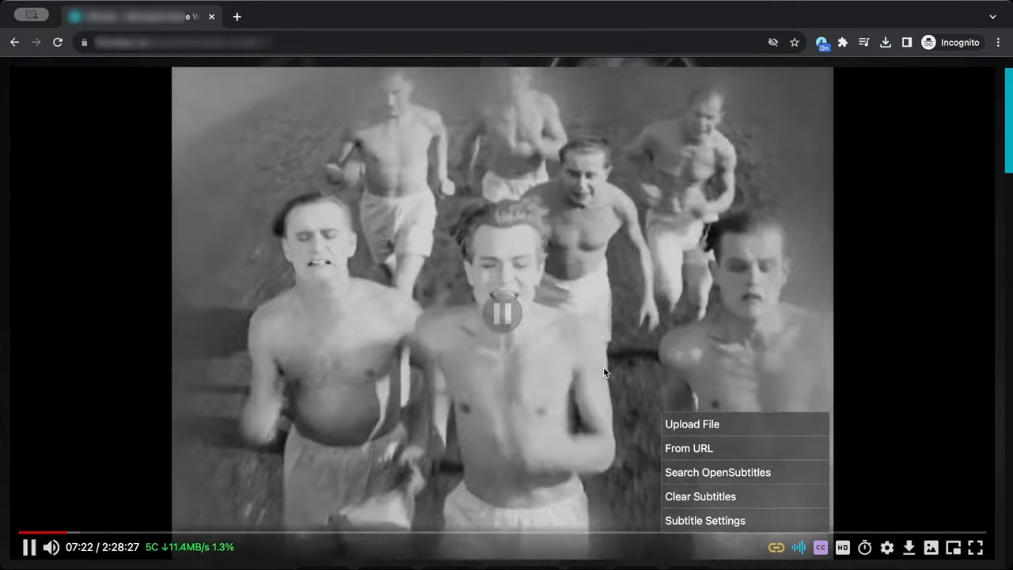
pyautogui.click(717, 471)
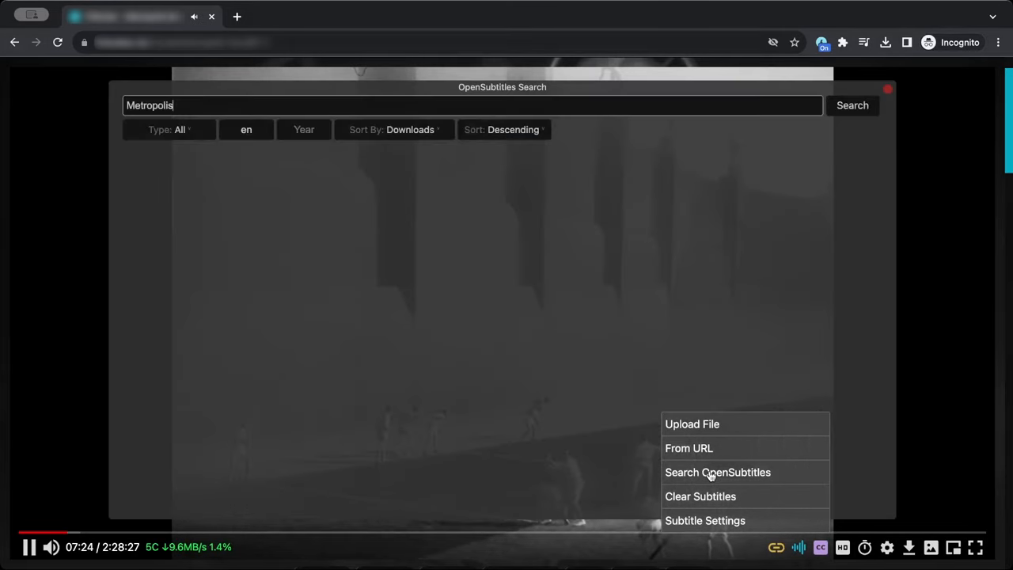
pyautogui.moveTo(356, 107)
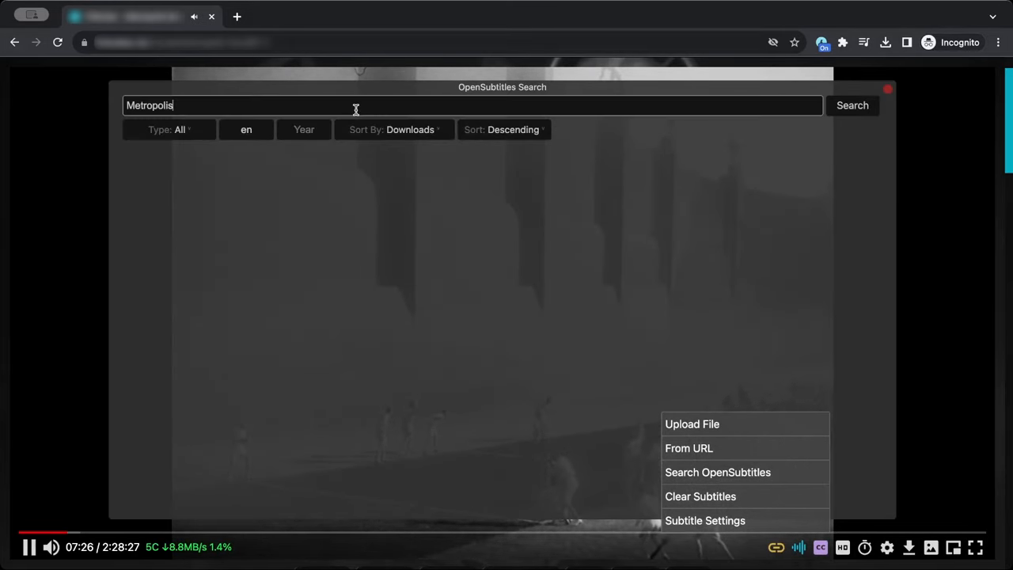
pyautogui.click(851, 105)
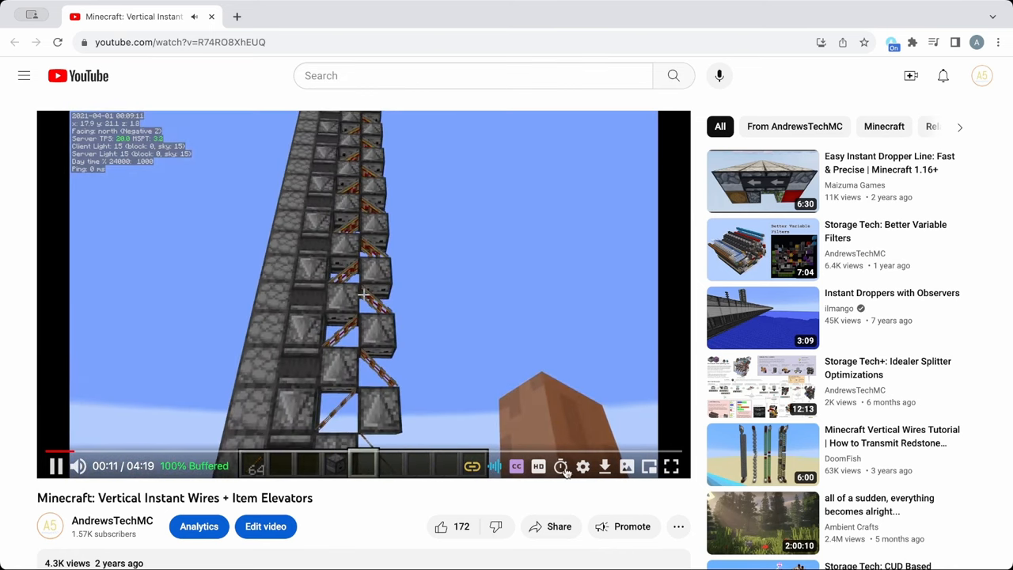
# Step: Dim video brightness to 74% in settings, then bring up the Audio Configuration equalizer, compressor and mixer
pyautogui.click(560, 465)
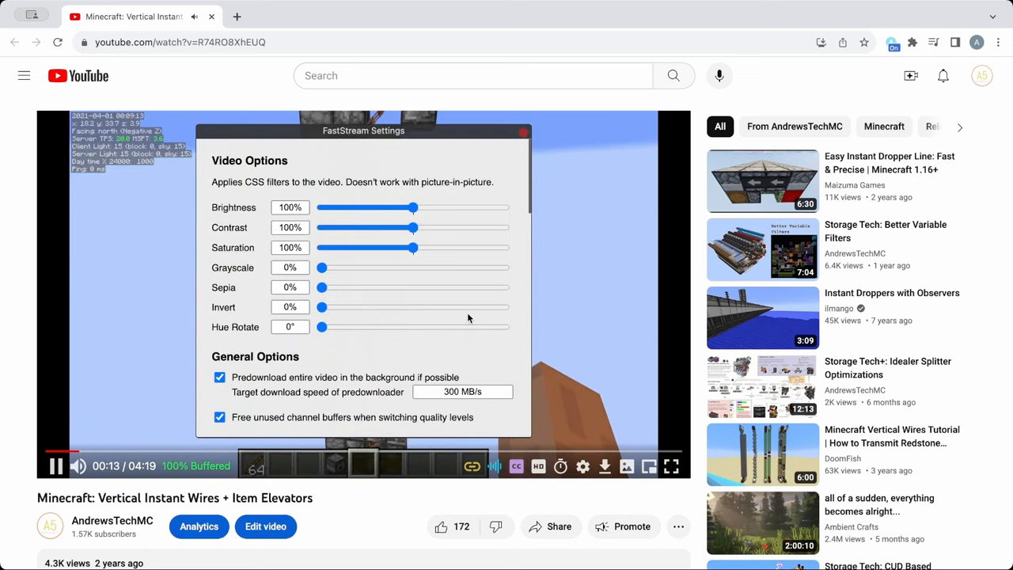
pyautogui.moveTo(411, 208); pyautogui.dragTo(389, 208)
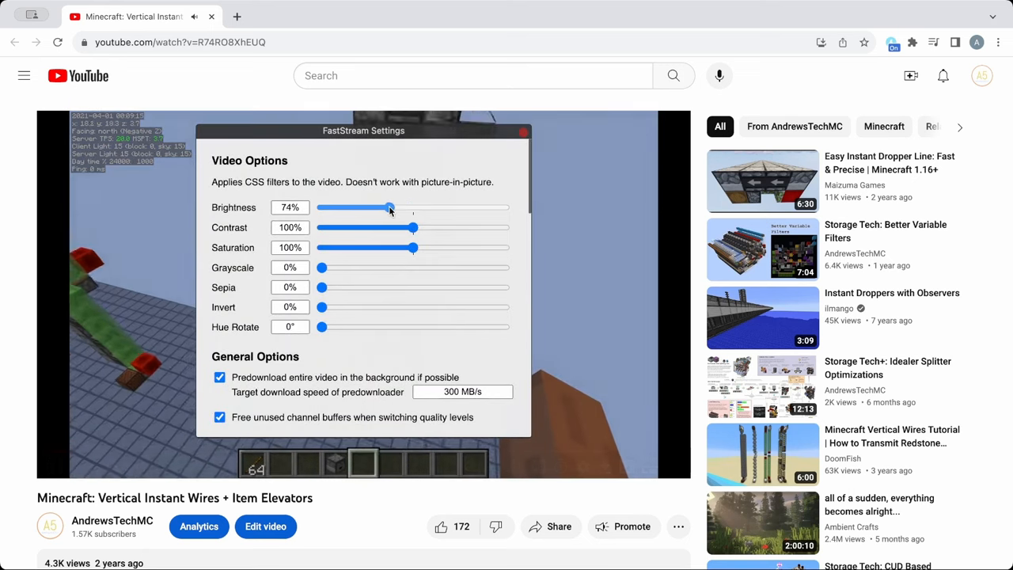
pyautogui.moveTo(389, 207); pyautogui.dragTo(392, 207)
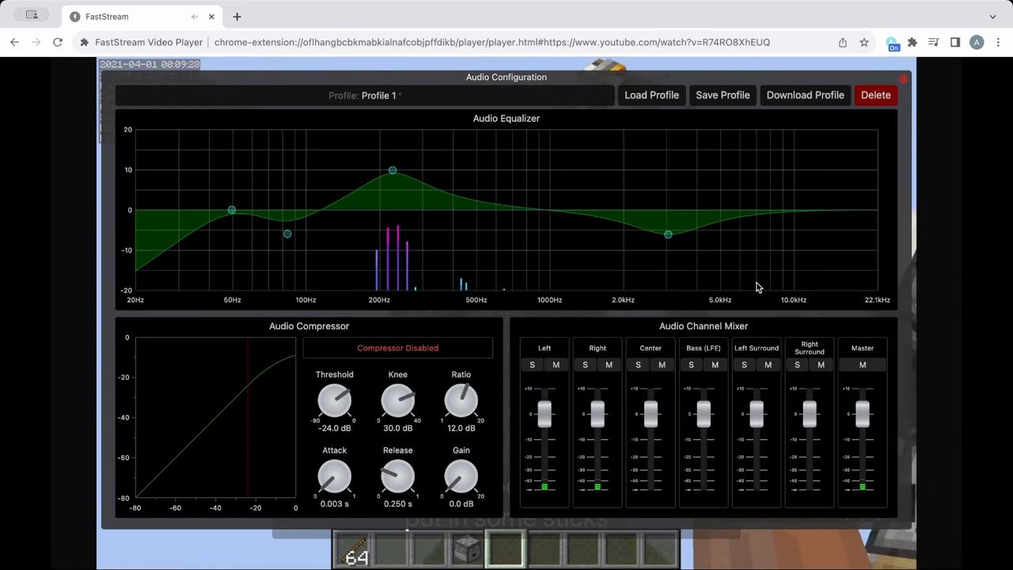
pyautogui.click(721, 95)
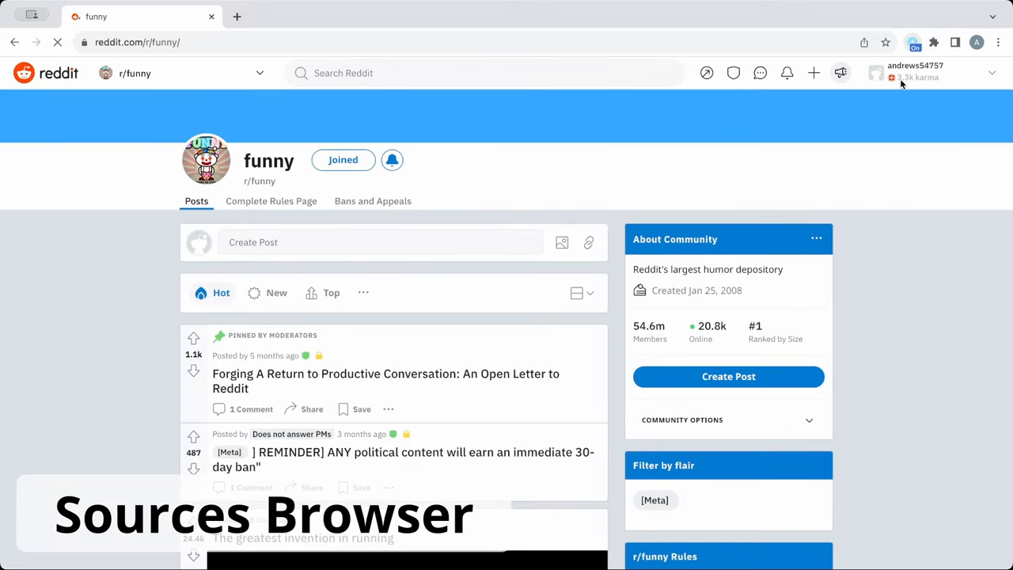
# Step: Play the Reddit dog-and-swimmer video, view its 8 detected sources and play the first DASH_96.mp4 source
pyautogui.scroll(-3)
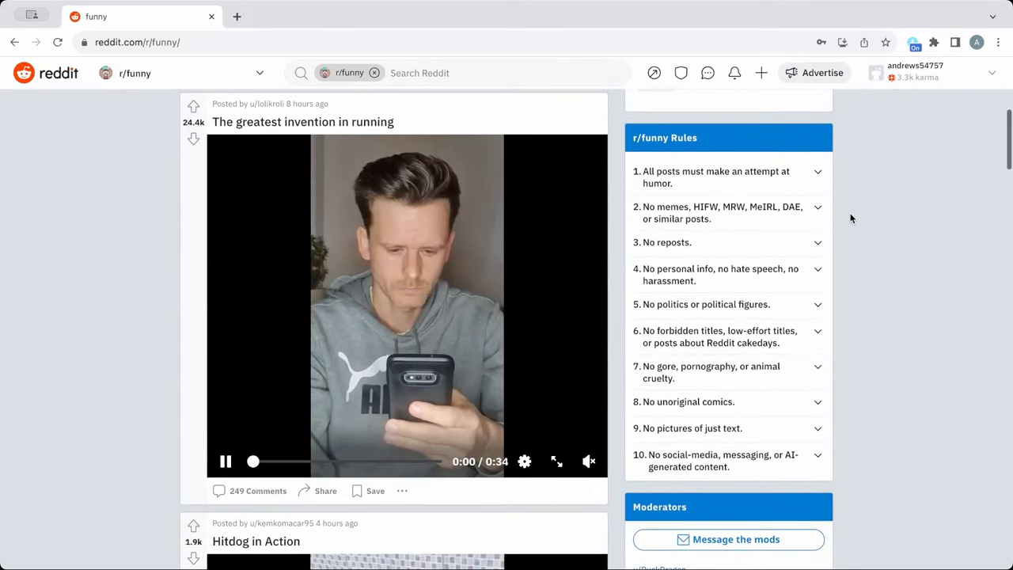
pyautogui.scroll(-3)
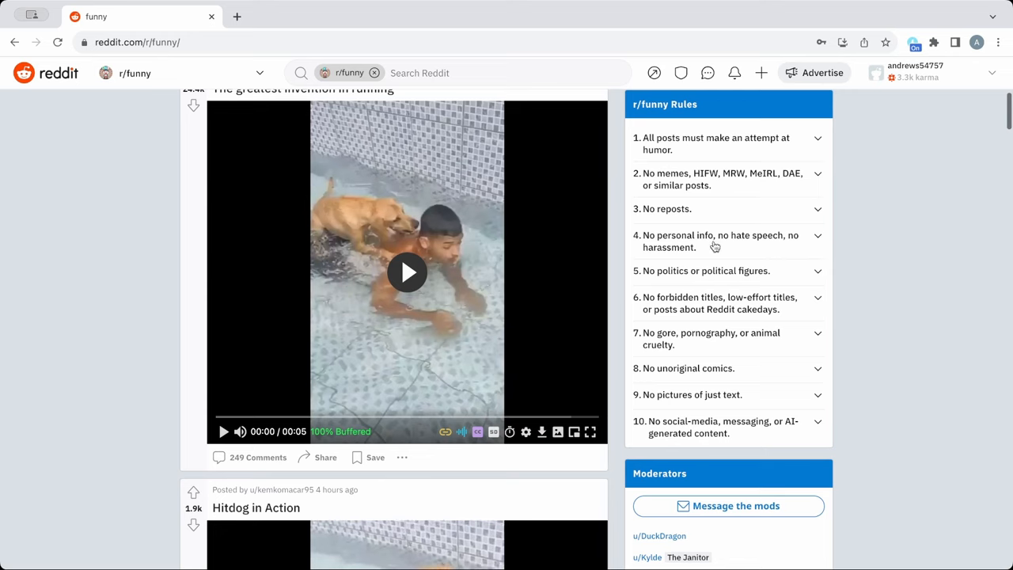
pyautogui.click(406, 272)
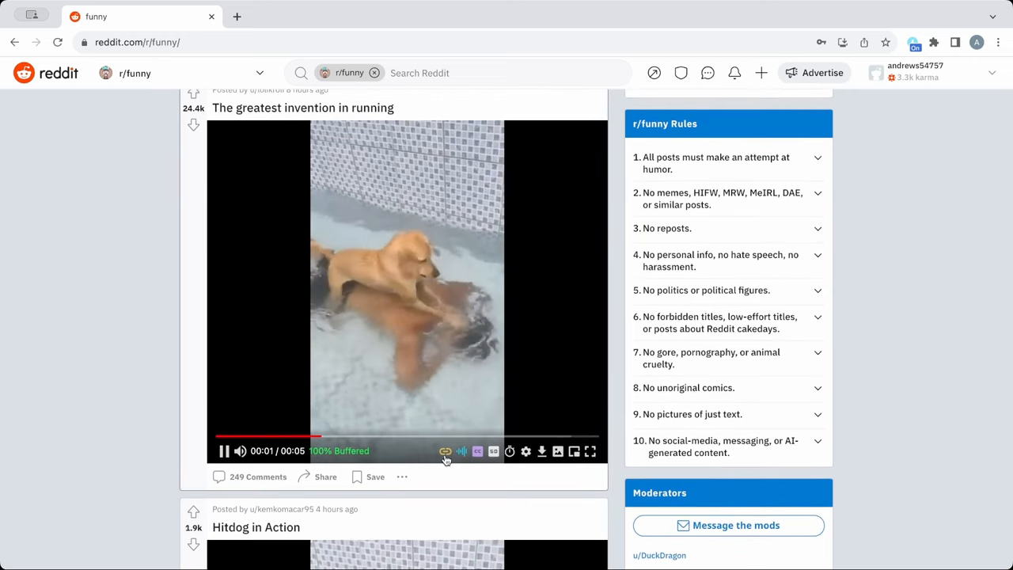
pyautogui.click(443, 452)
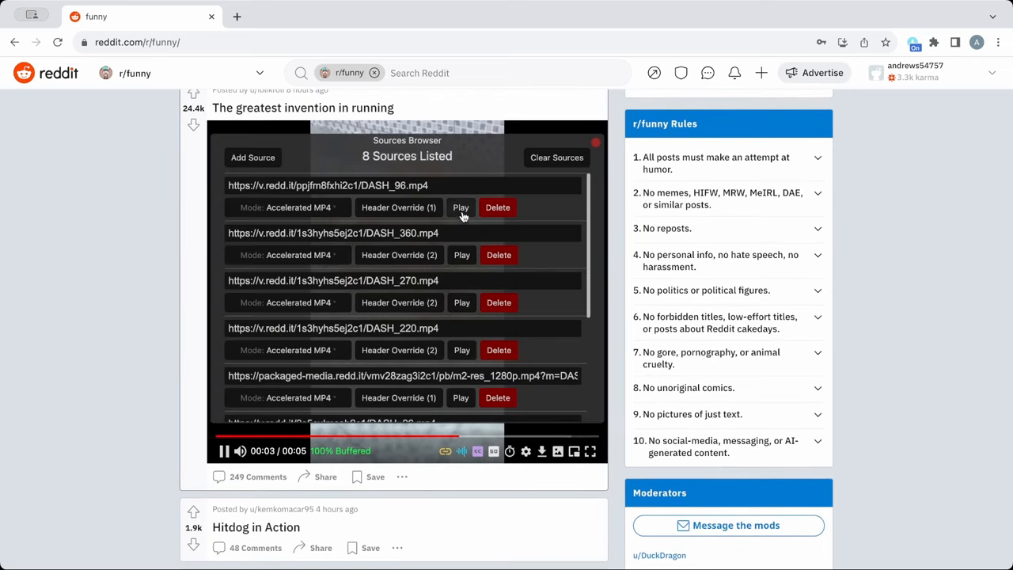
pyautogui.click(461, 398)
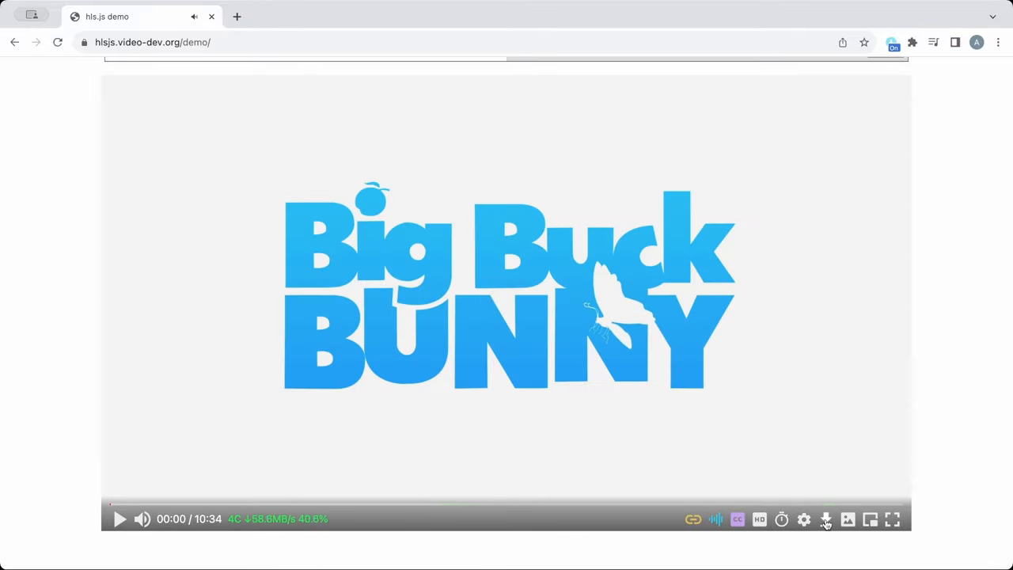
# Step: Download the Big Buck Bunny stream as a video file until 'Save complete!' appears
pyautogui.click(826, 519)
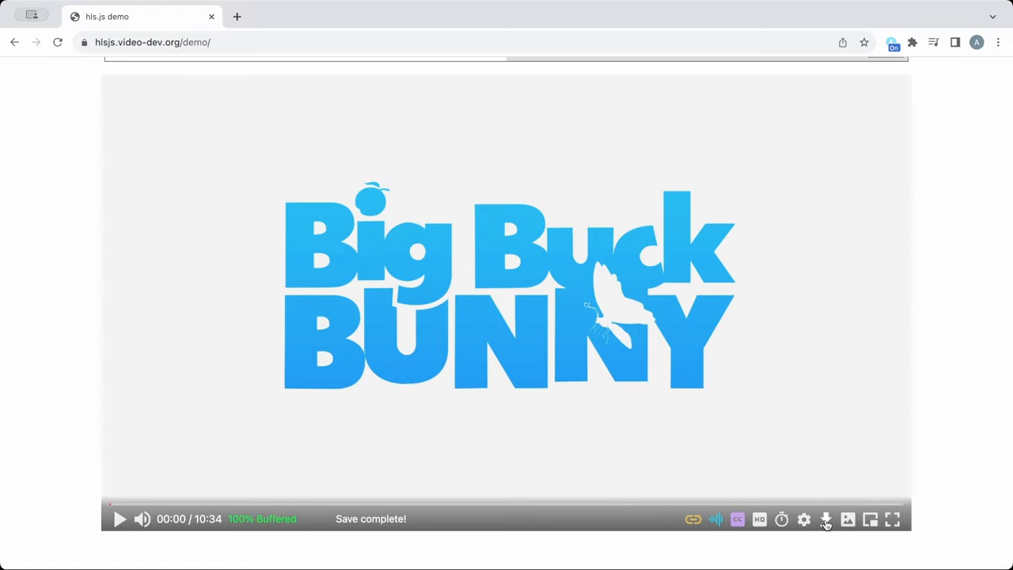
pyautogui.click(827, 519)
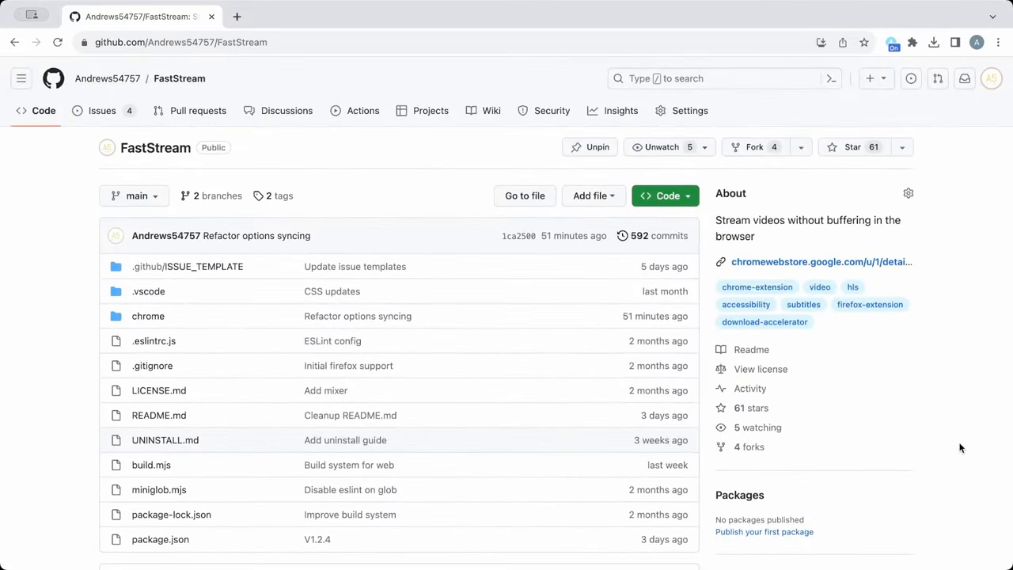
# Step: Read down through the FastStream repository README before heading to its Issues list
pyautogui.scroll(-3)
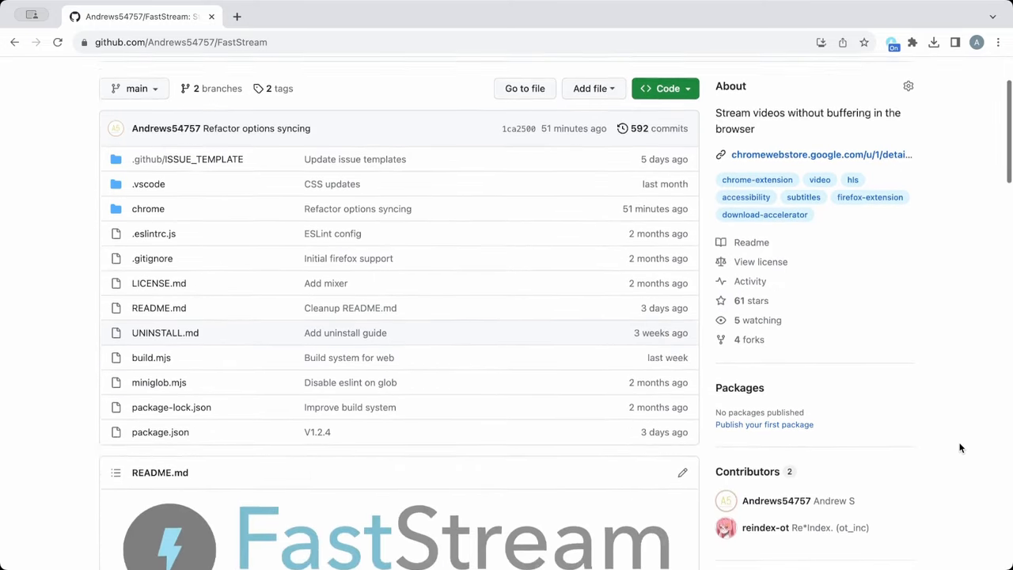
pyautogui.scroll(-3)
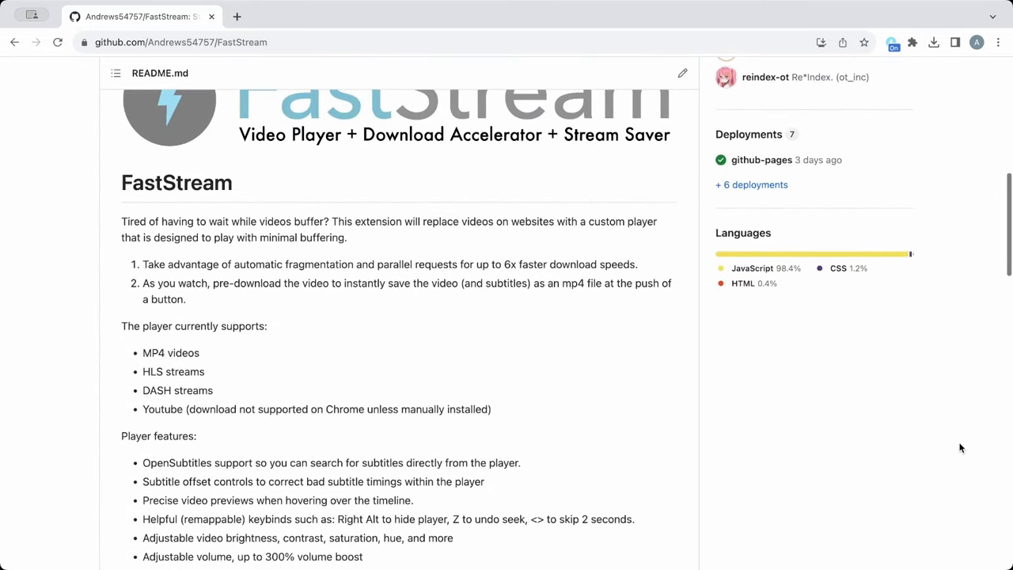
pyautogui.scroll(-3)
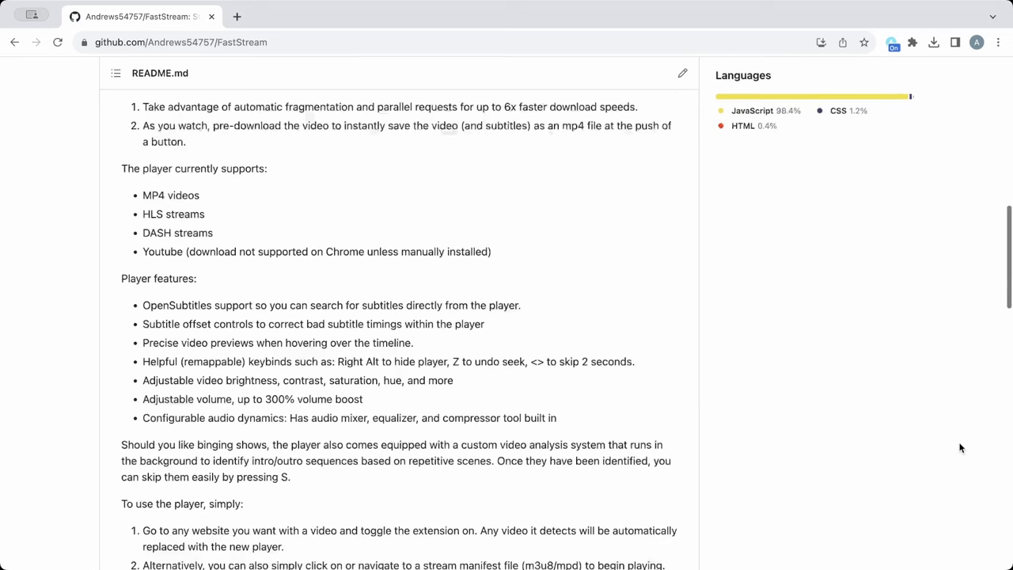
pyautogui.scroll(-3)
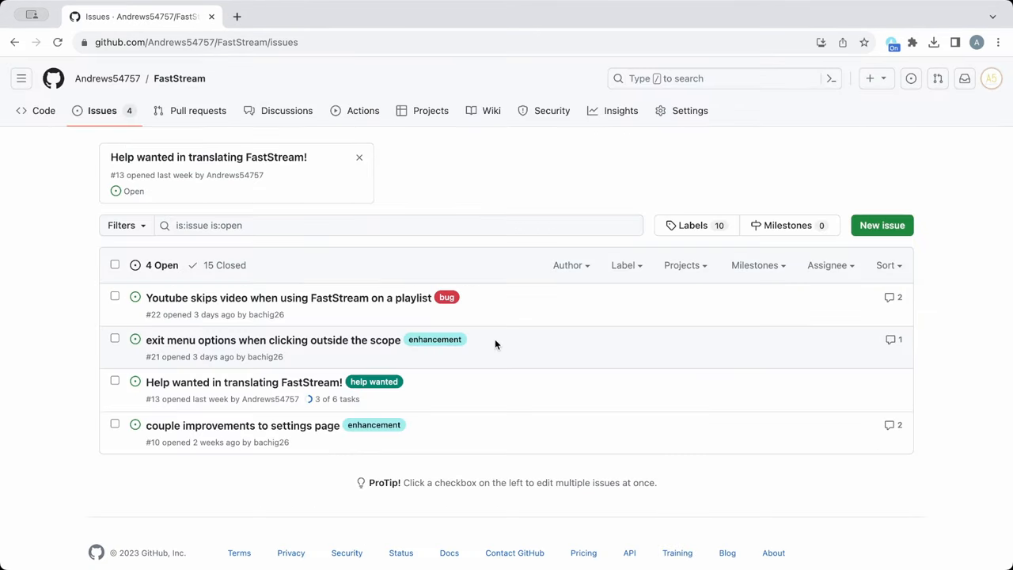
pyautogui.moveTo(434, 339)
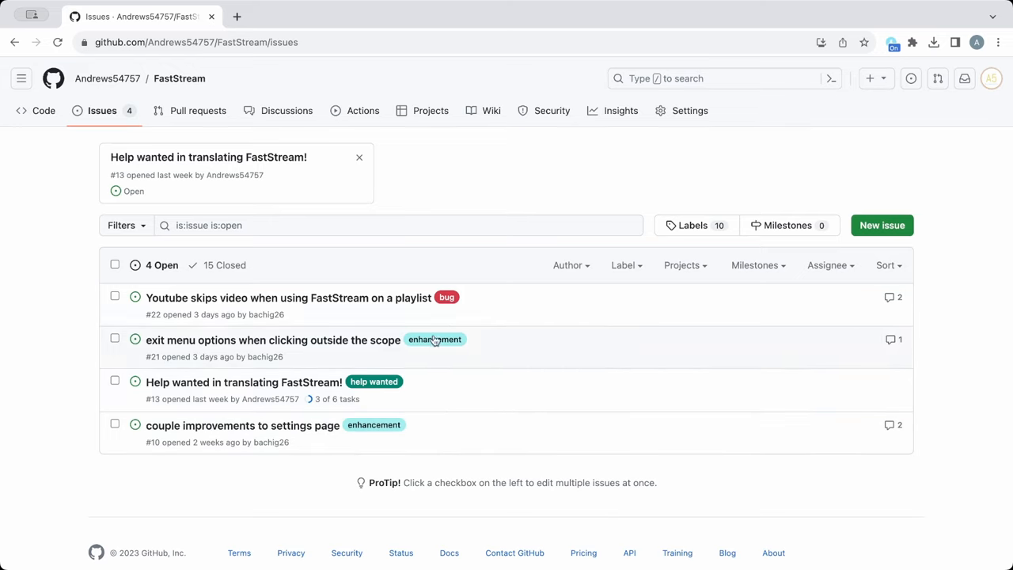